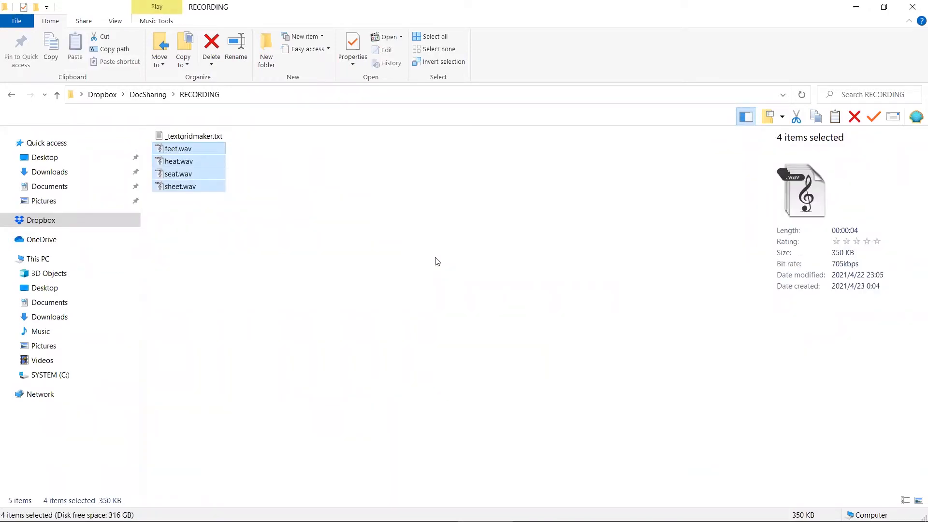
mouse_move(430, 235)
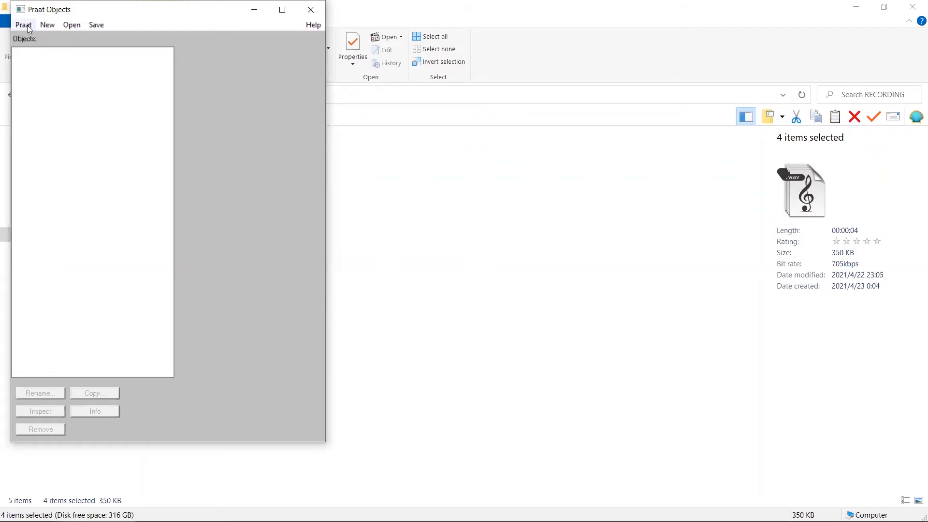
Load the _textgridmaker.txt script from the RECORDING folder and run it
click(23, 25)
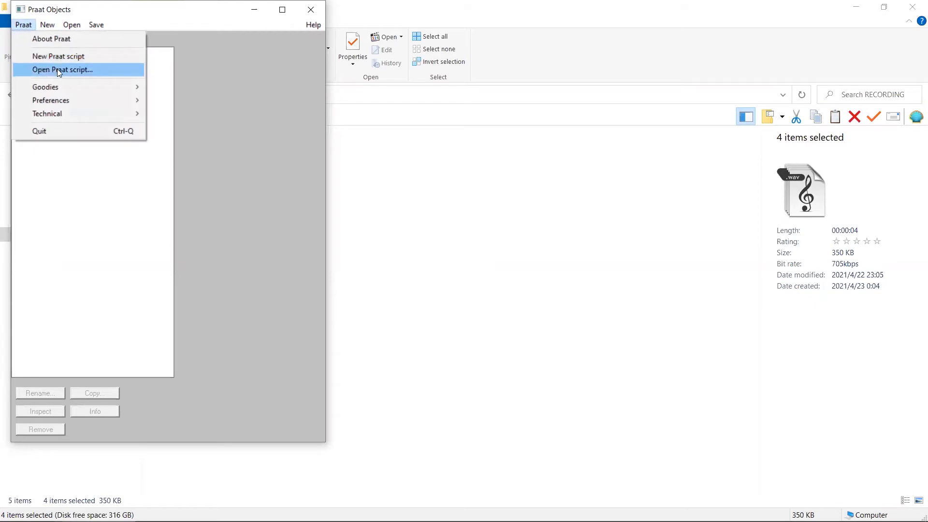
click(62, 69)
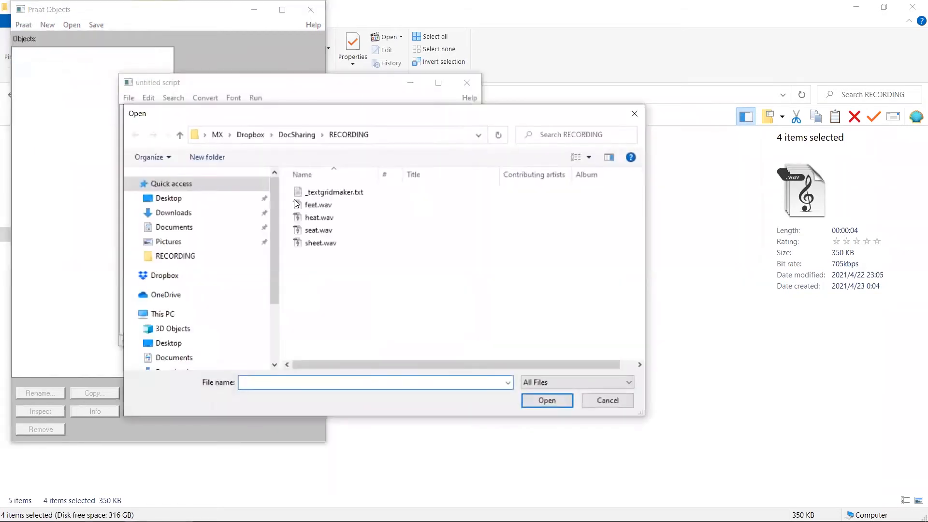
mouse_move(352, 194)
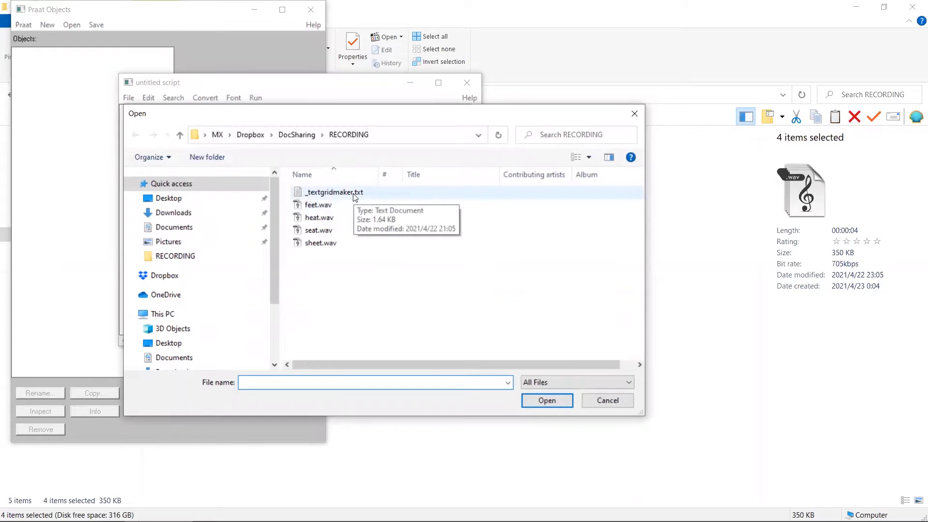
double_click(334, 192)
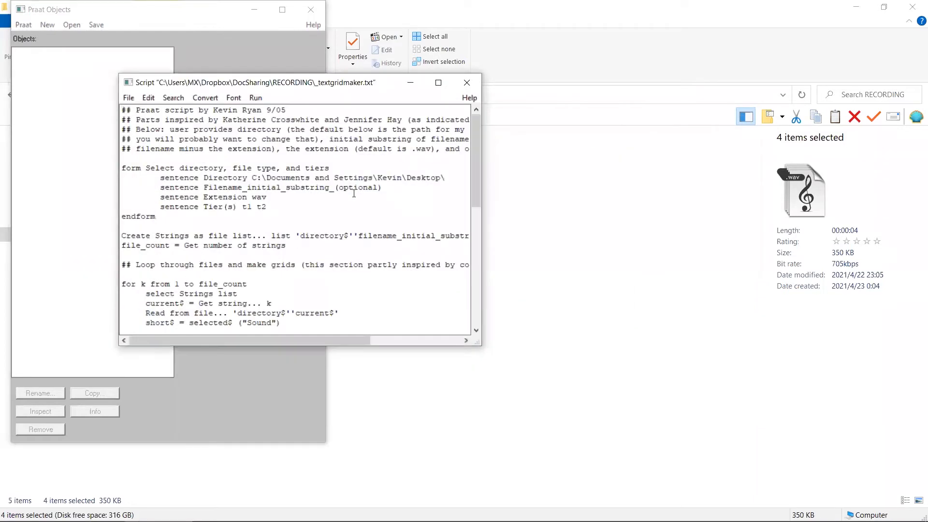
click(255, 97)
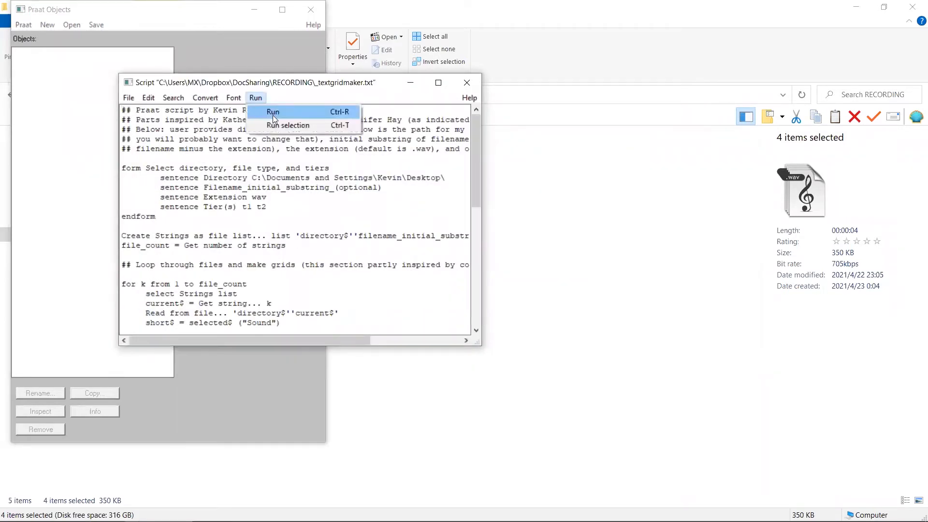
click(273, 111)
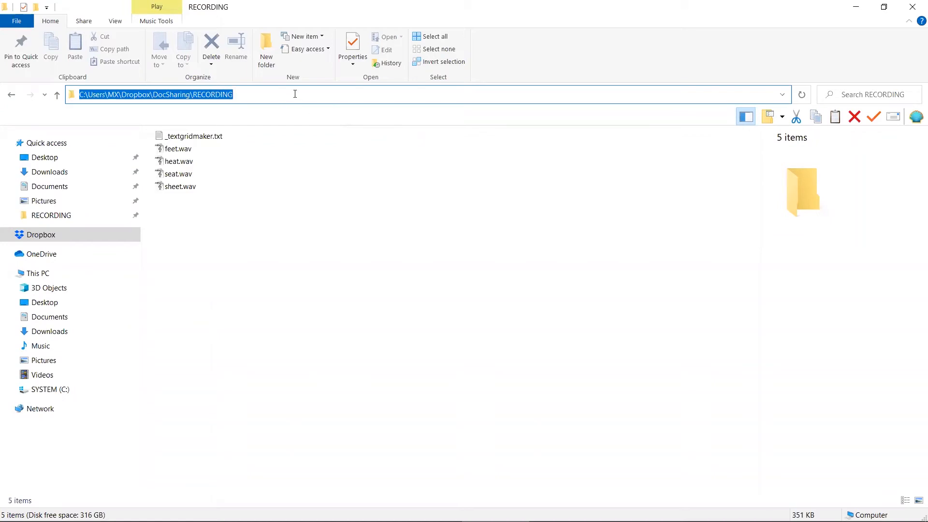
mouse_move(61, 83)
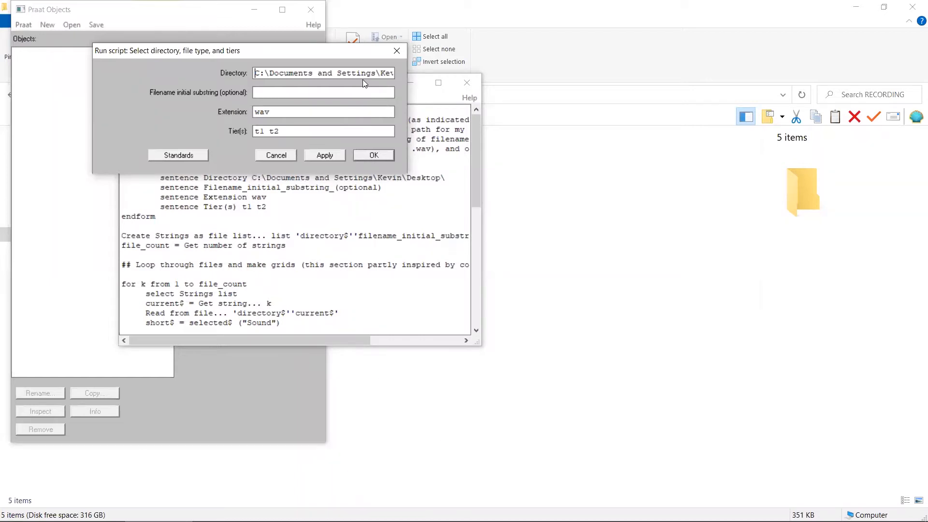
Set the script's Directory to the Dropbox\DocSharing\RECORDING path
double_click(322, 73)
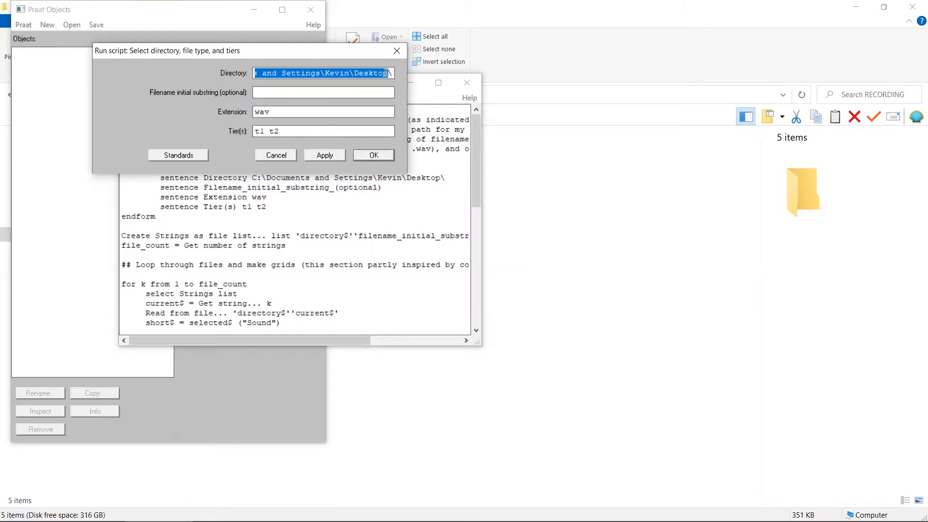
text(Dropbox\DocSharing\RECORDING\)
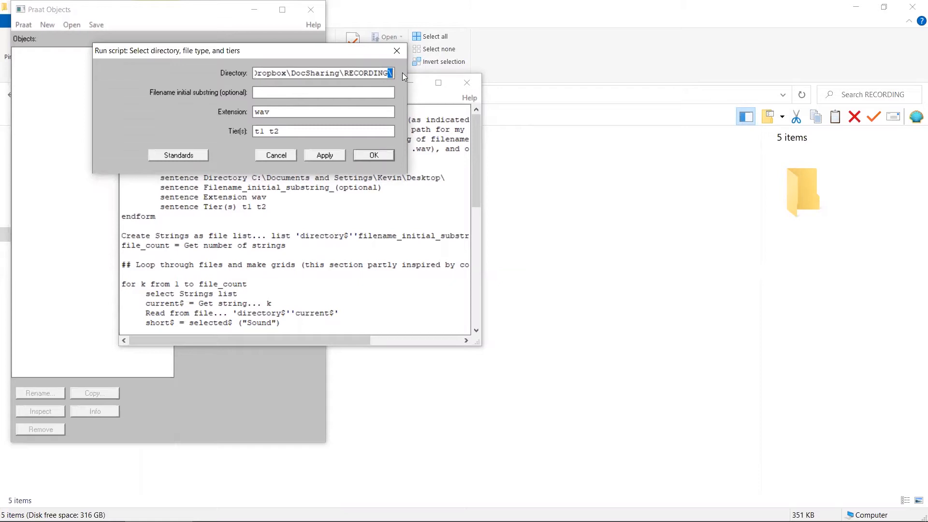
triple_click(323, 73)
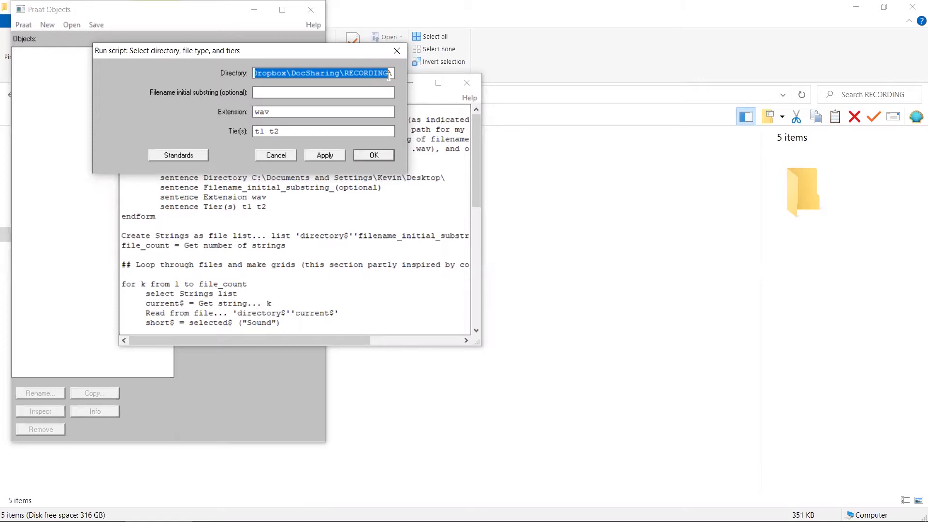
Replace the default tier names with a single CV tier and start processing
click(309, 132)
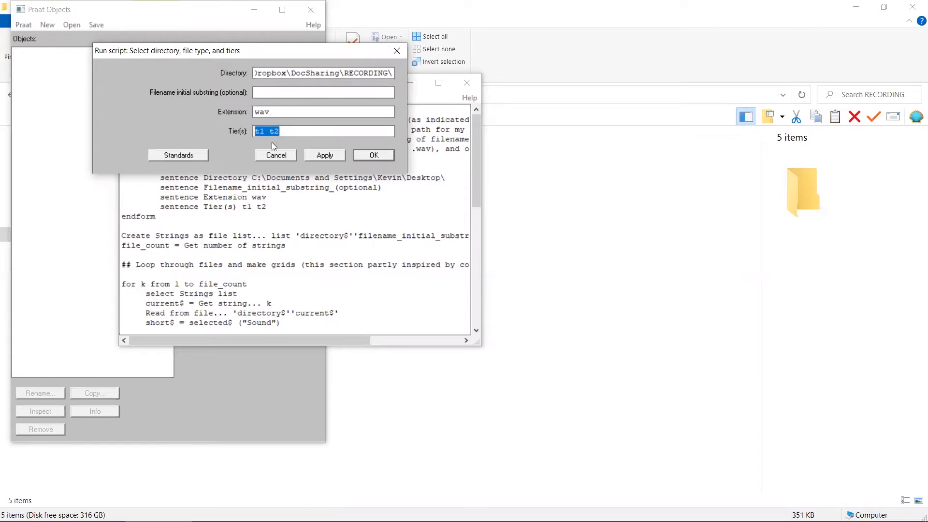
text(CV)
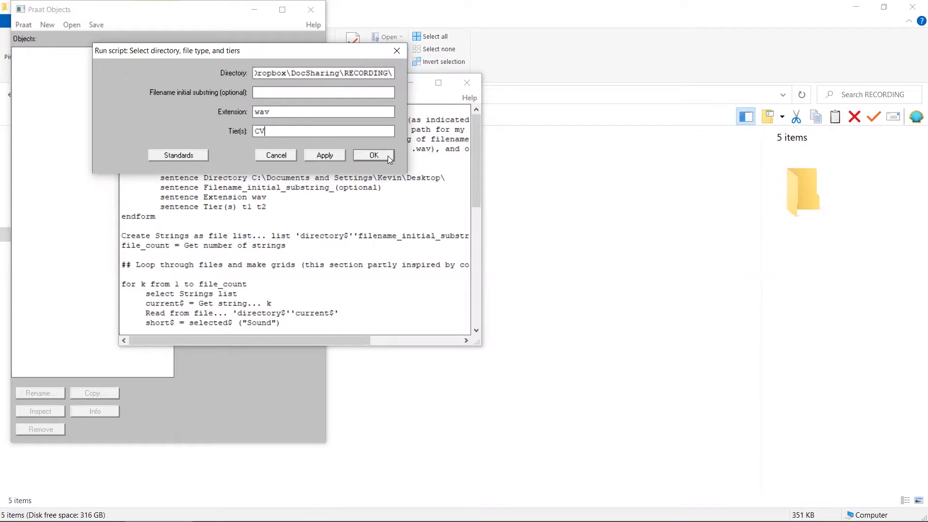
click(373, 155)
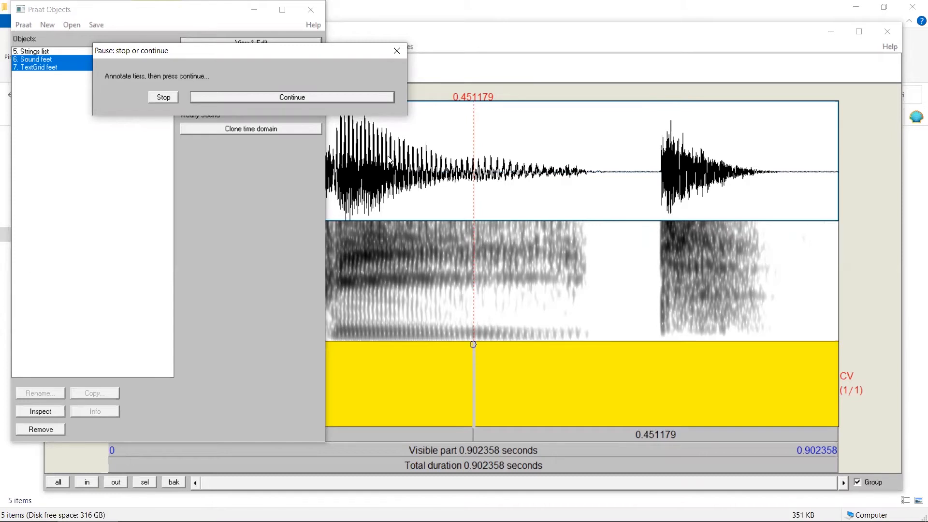
Add the CV boundaries for feet's f, i, t segments and continue the script
click(292, 96)
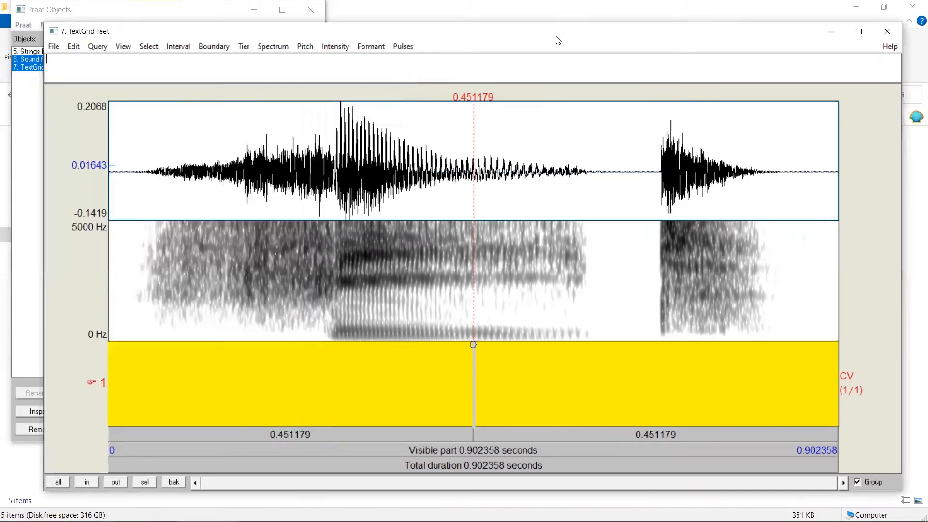
mouse_move(136, 284)
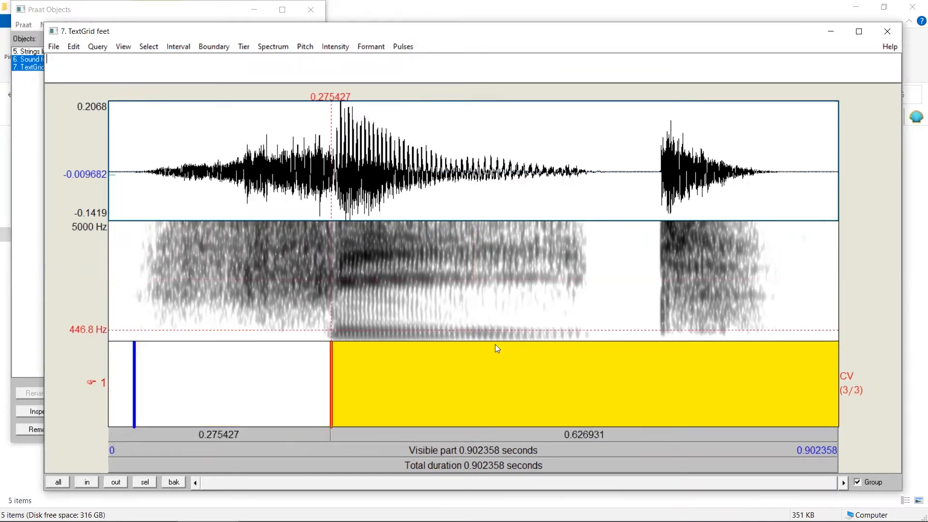
click(589, 349)
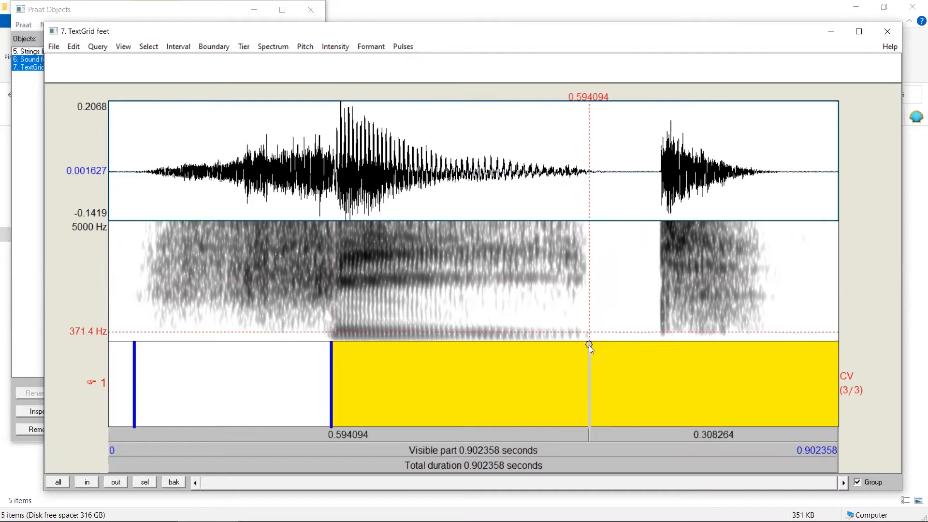
click(770, 348)
text(t)
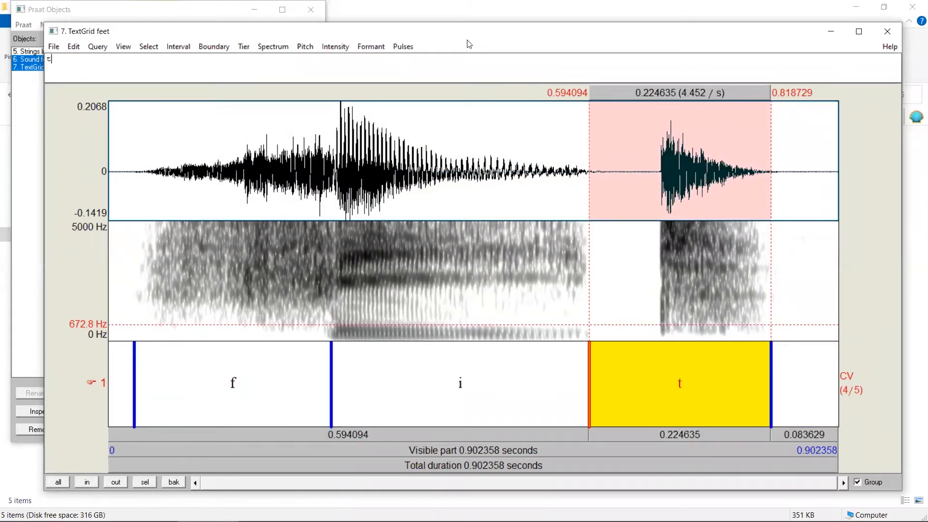
mouse_move(107, 23)
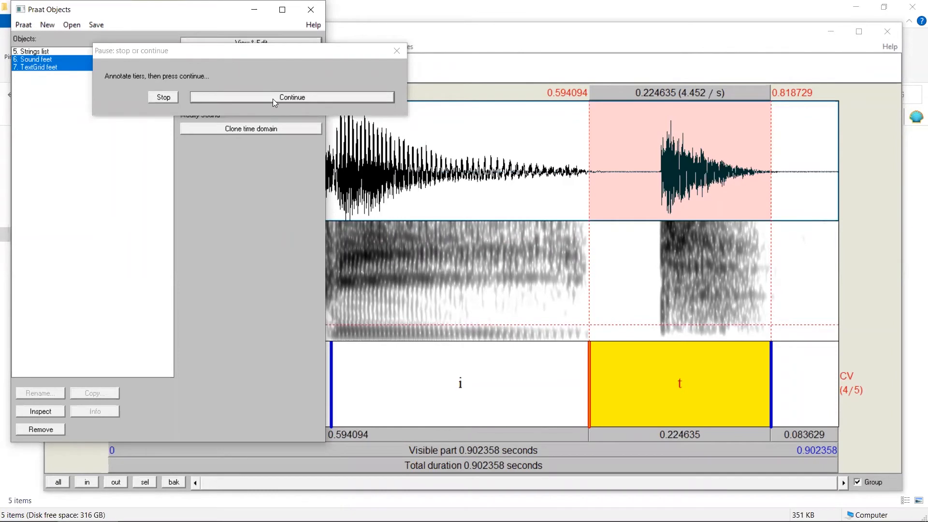
click(292, 97)
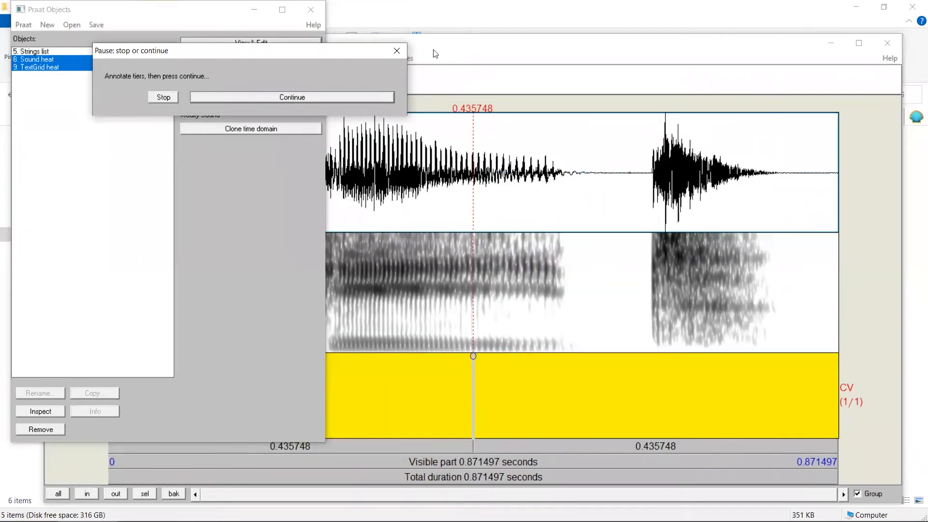
Annotate the heat recording's CV segments (h, i, t) and let the script save the TextGrids
click(292, 97)
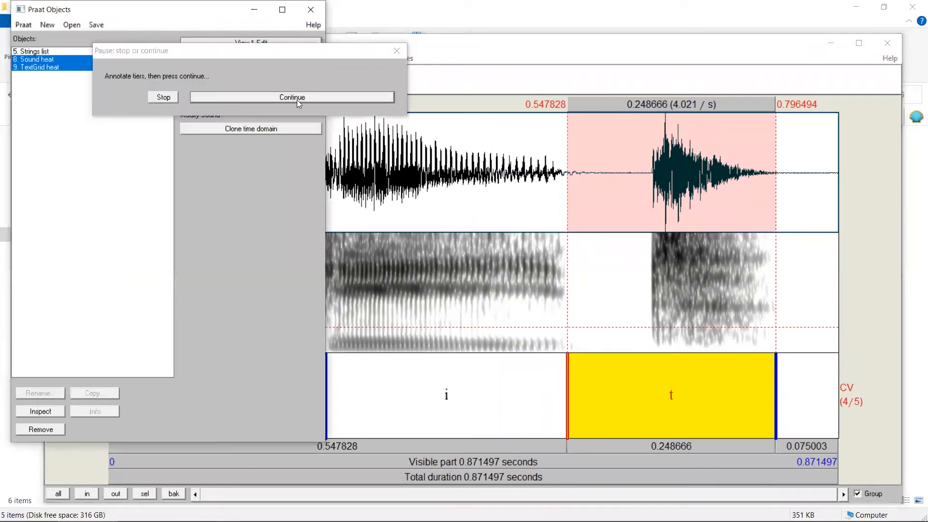
click(291, 97)
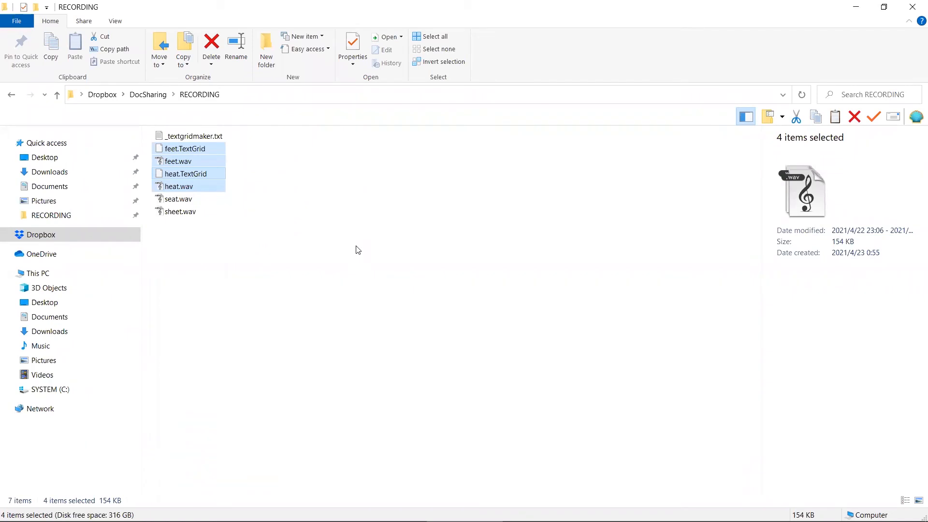
Switch back from File Explorer to the empty Praat Objects window
key(alt)
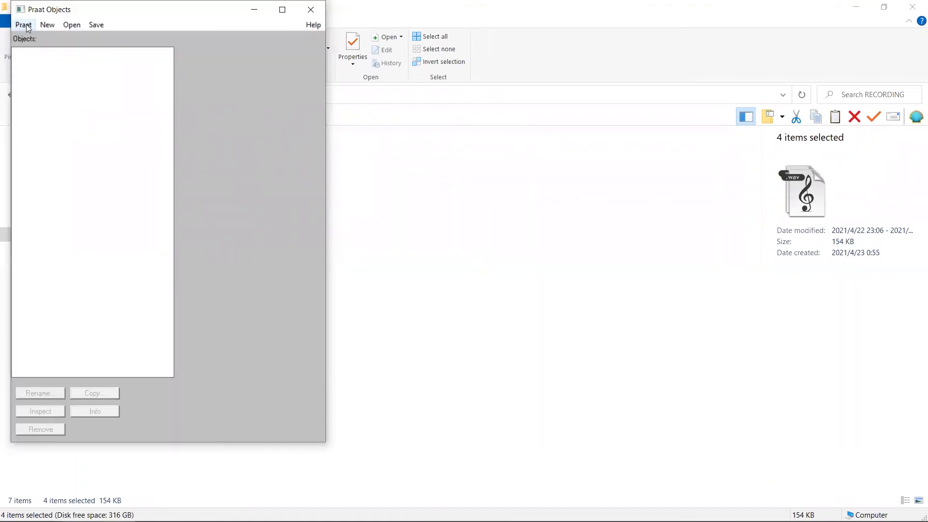
Reload the _textgridmaker.txt script and run it again
click(20, 24)
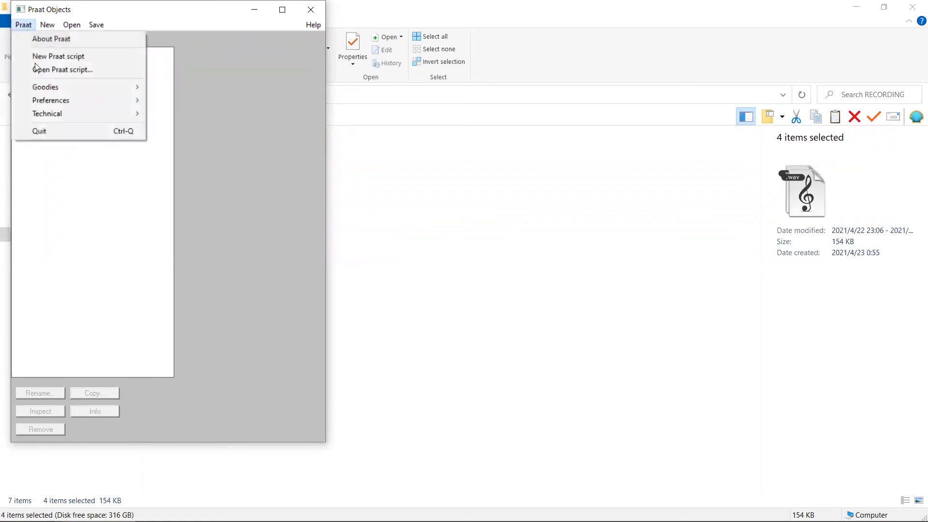
click(65, 70)
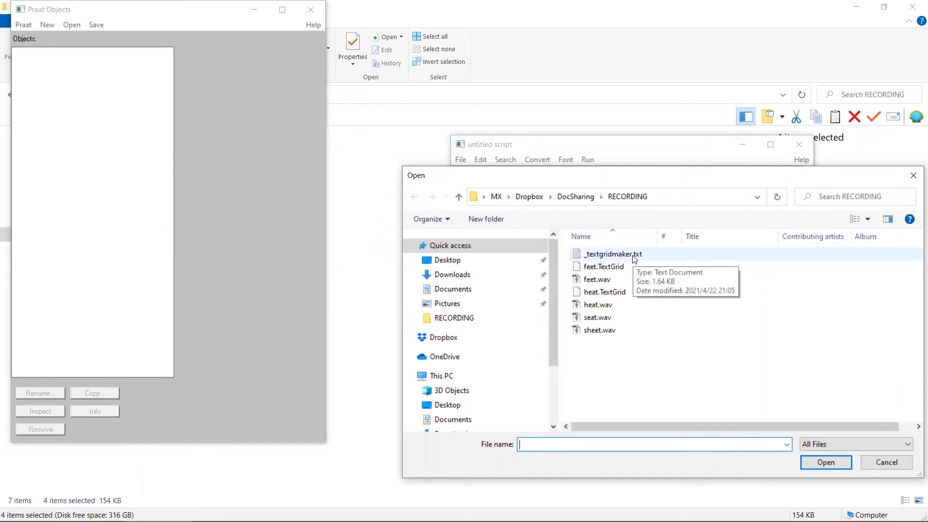
click(588, 160)
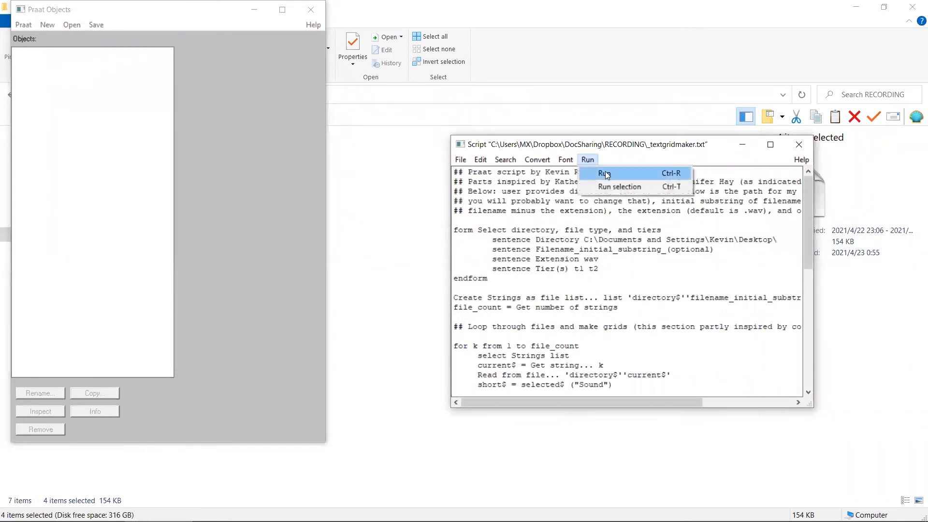
click(606, 173)
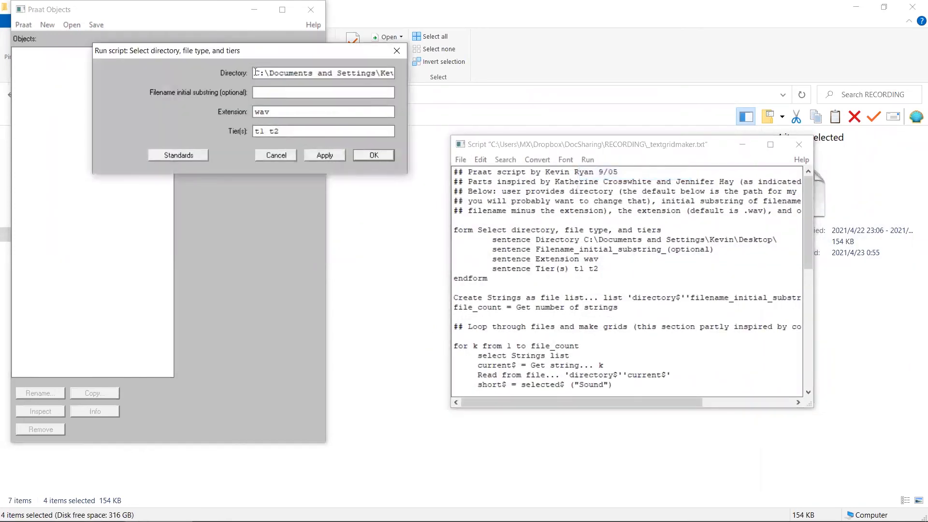
Set the tier to CV for the RECORDING folder and start the script
triple_click(323, 73)
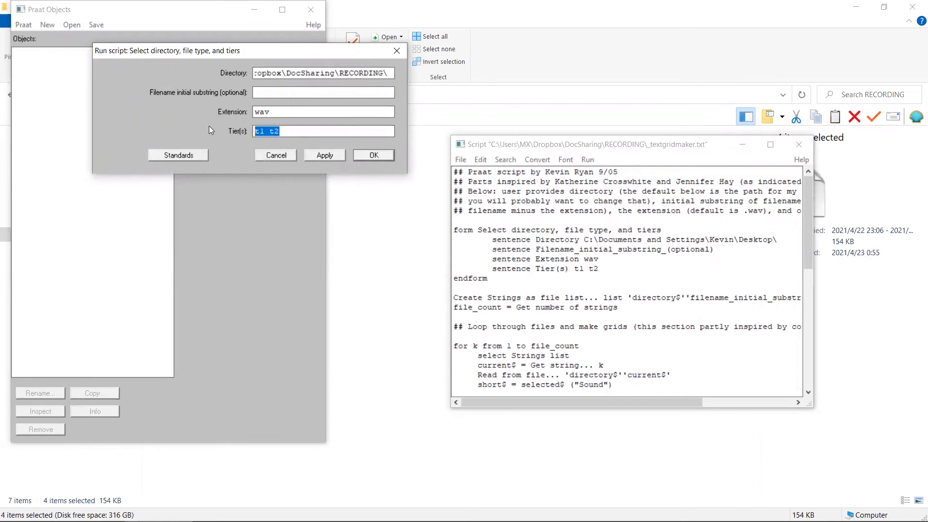
text(CV)
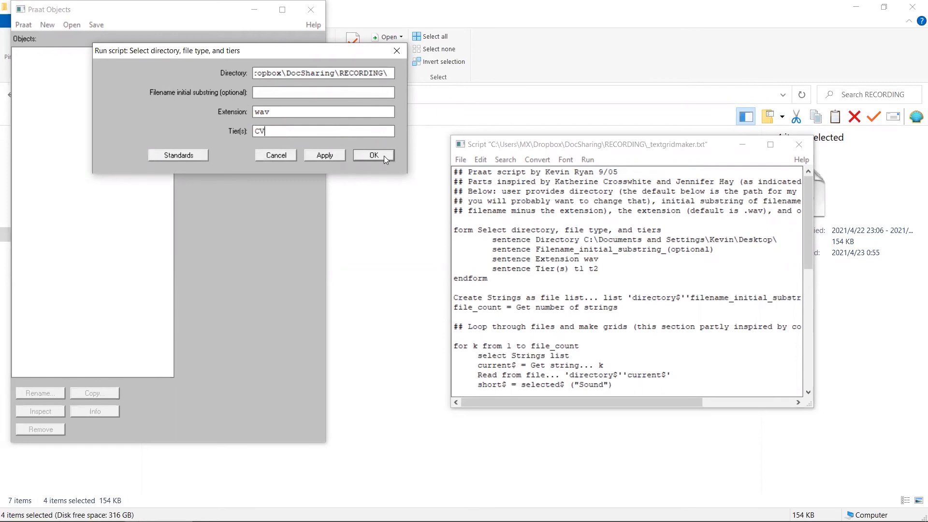
click(374, 155)
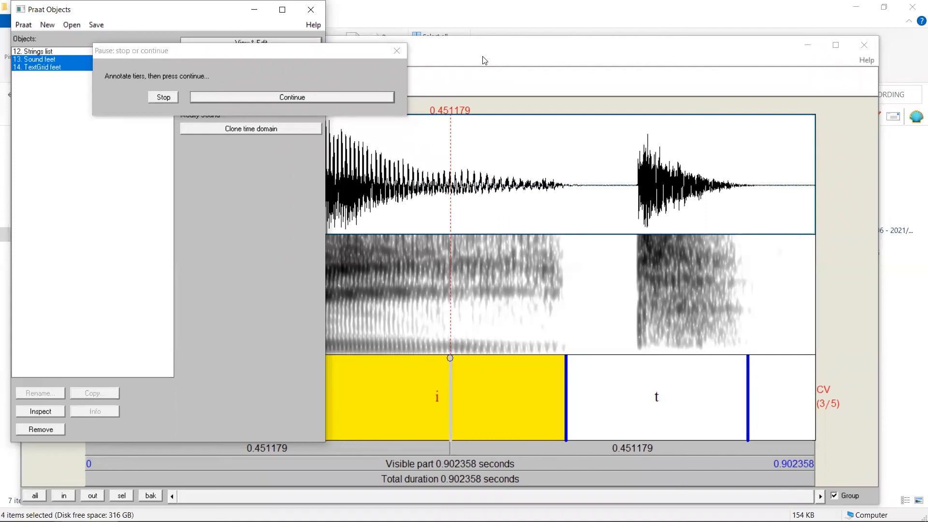
Continue past the annotated feet and heat recordings, then add seat's first CV boundary
click(292, 96)
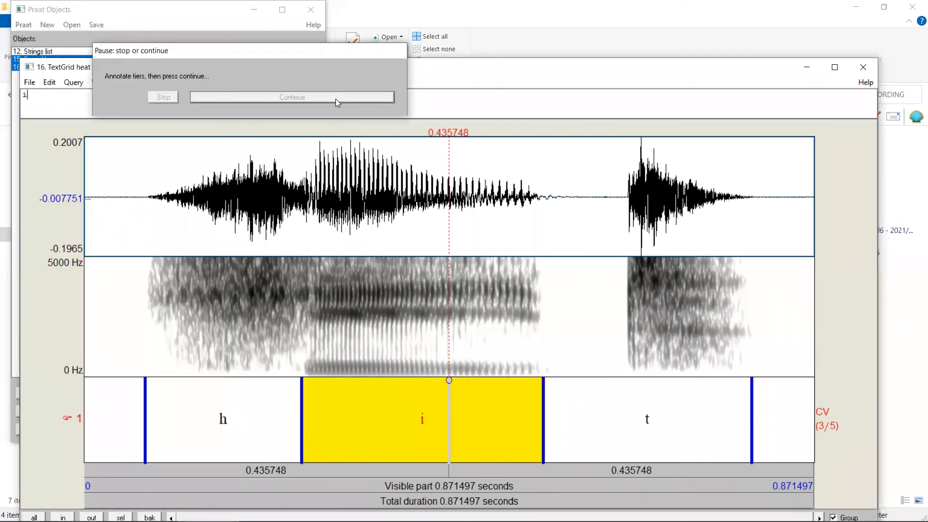
click(292, 96)
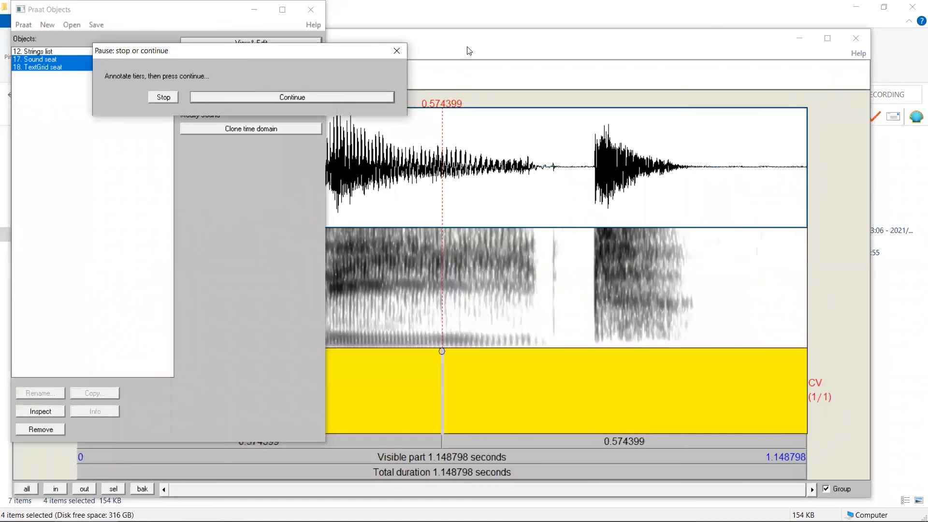
click(292, 97)
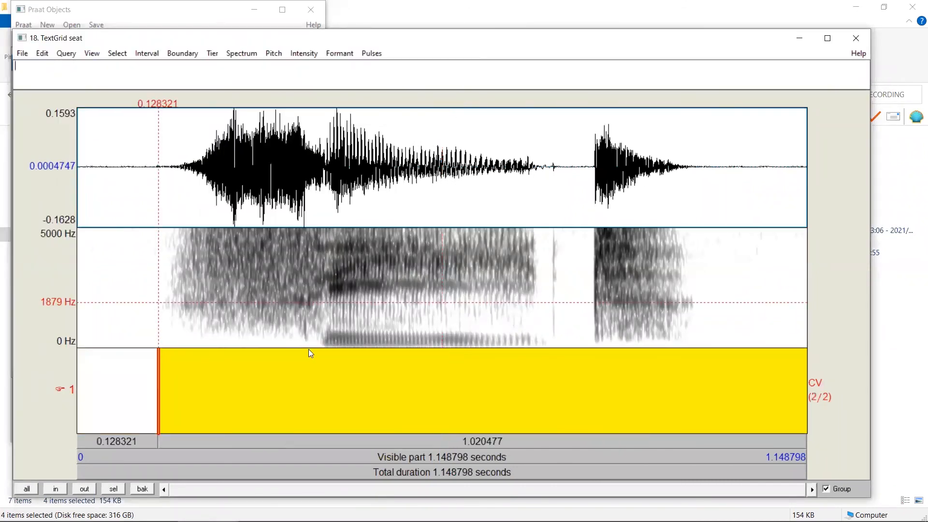